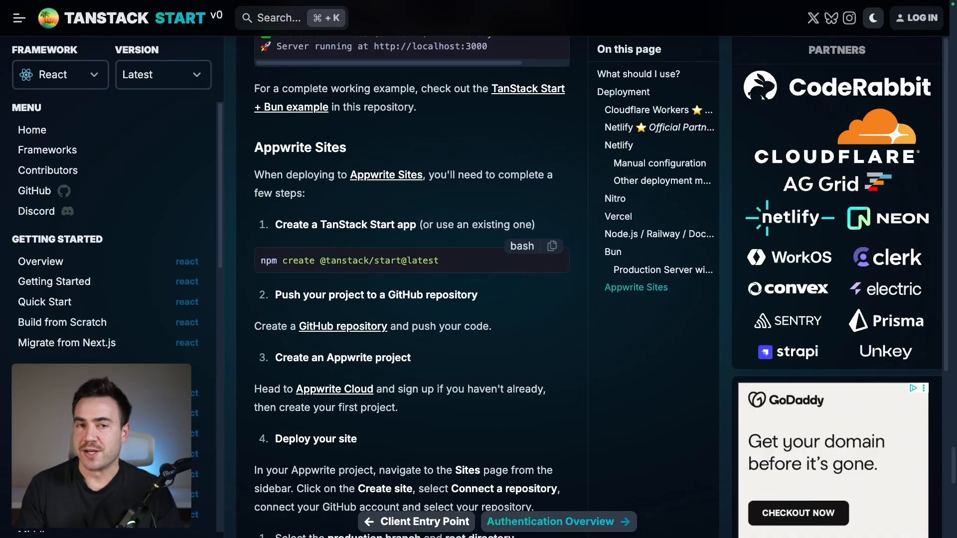
mouse_move(426, 219)
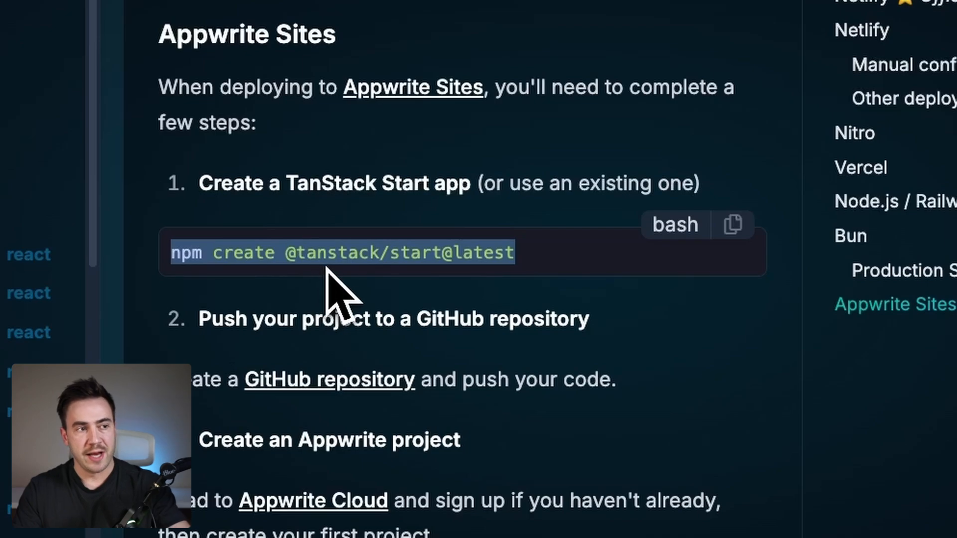
mouse_move(379, 294)
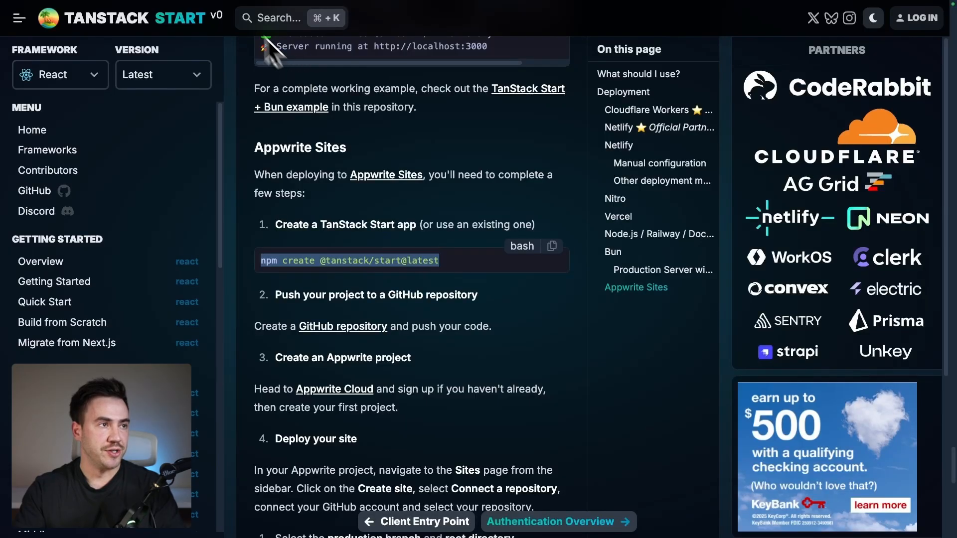
Switch over to the Appwrite console for the Tanstack Demo project.
left_click(203, 10)
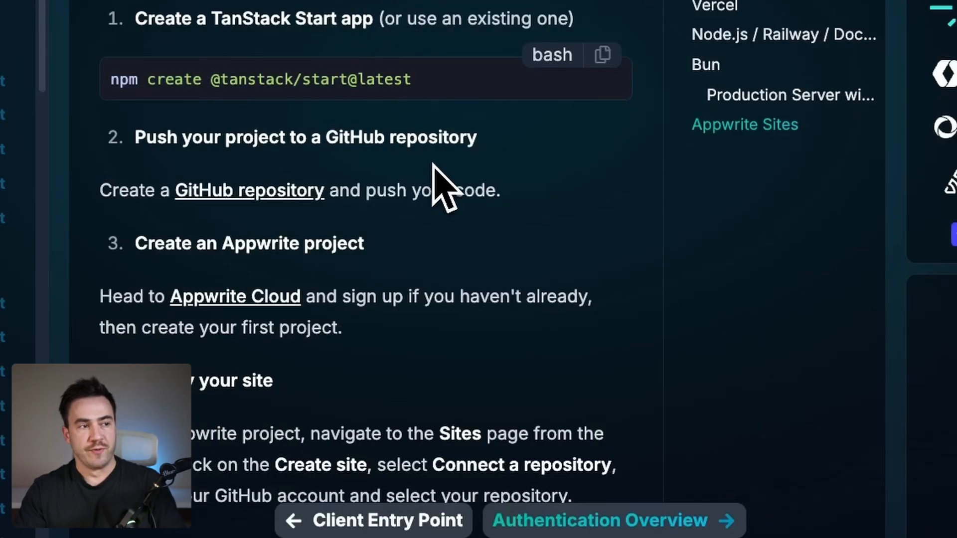
scroll("down", 3)
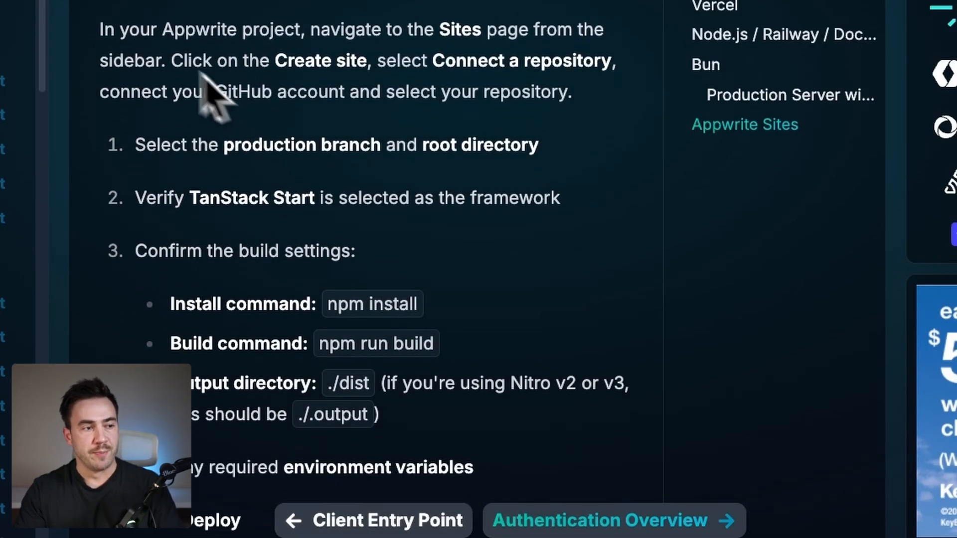
scroll("down", 3)
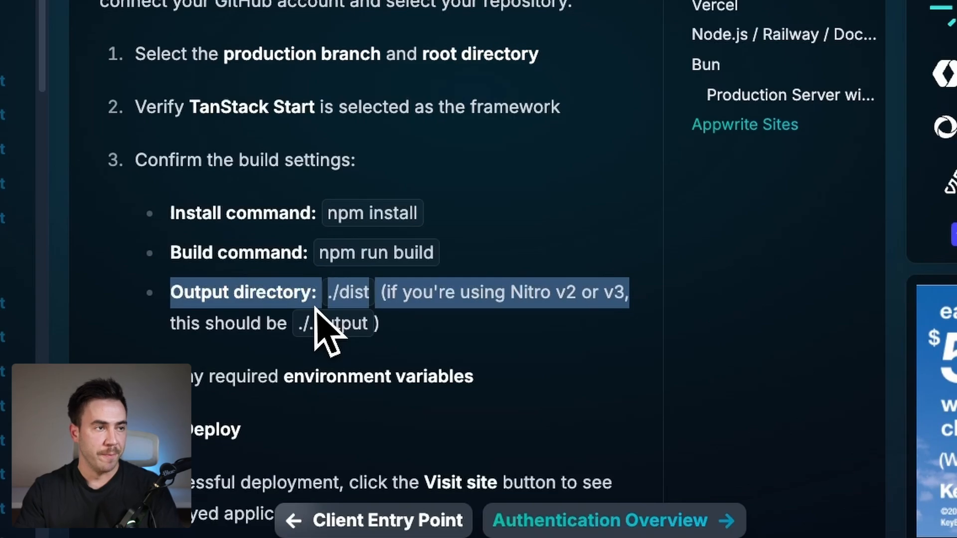
left_click(333, 23)
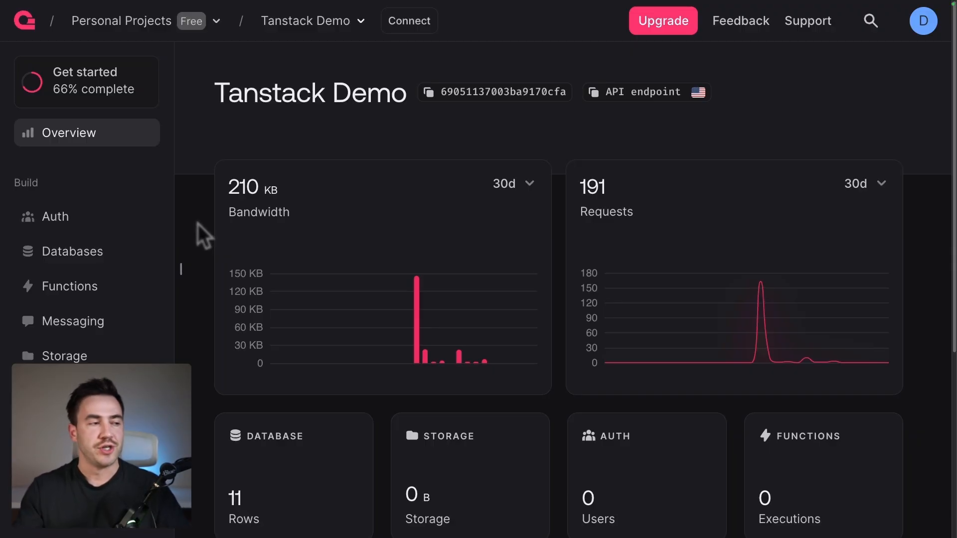
mouse_move(65, 356)
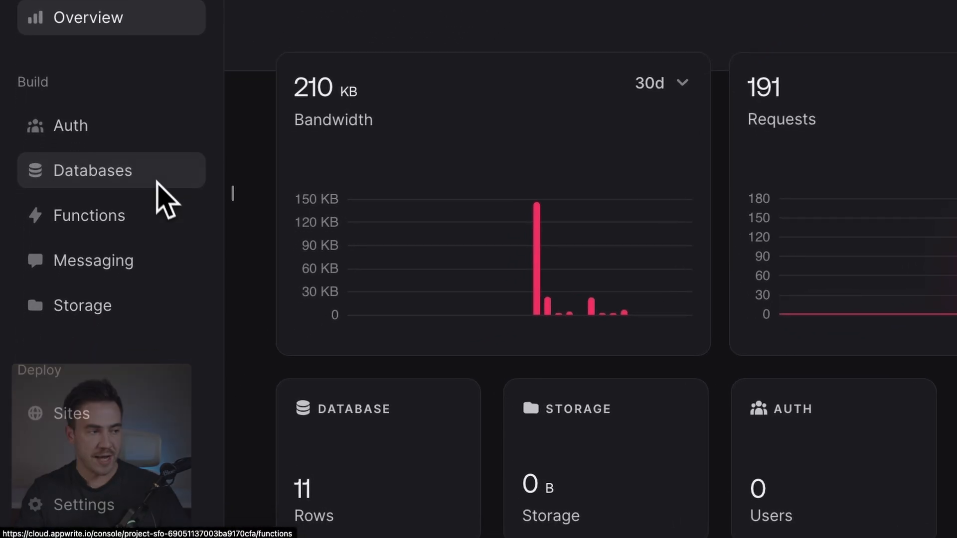
Start a new site under Sites by connecting a Git repository, locating tanstackdemo in the list.
left_click(72, 412)
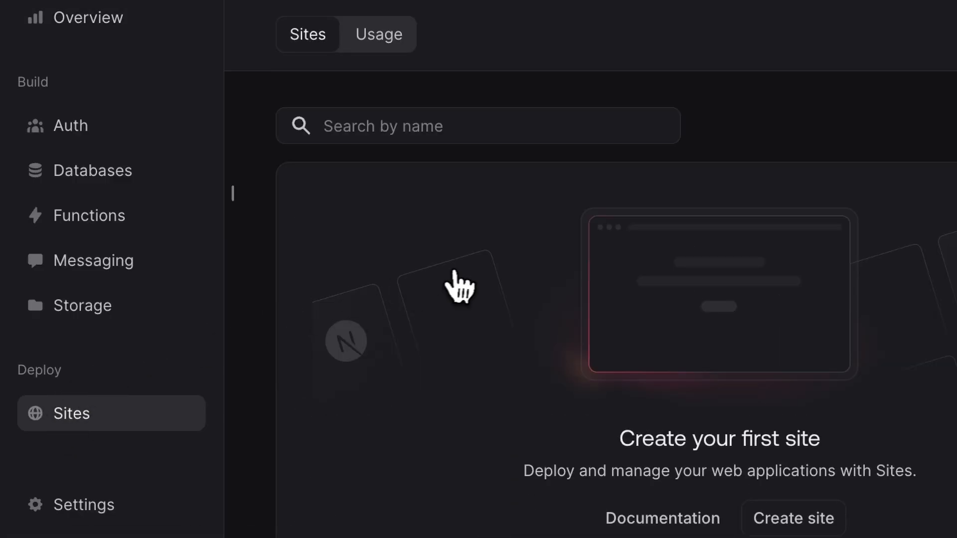
left_click(794, 519)
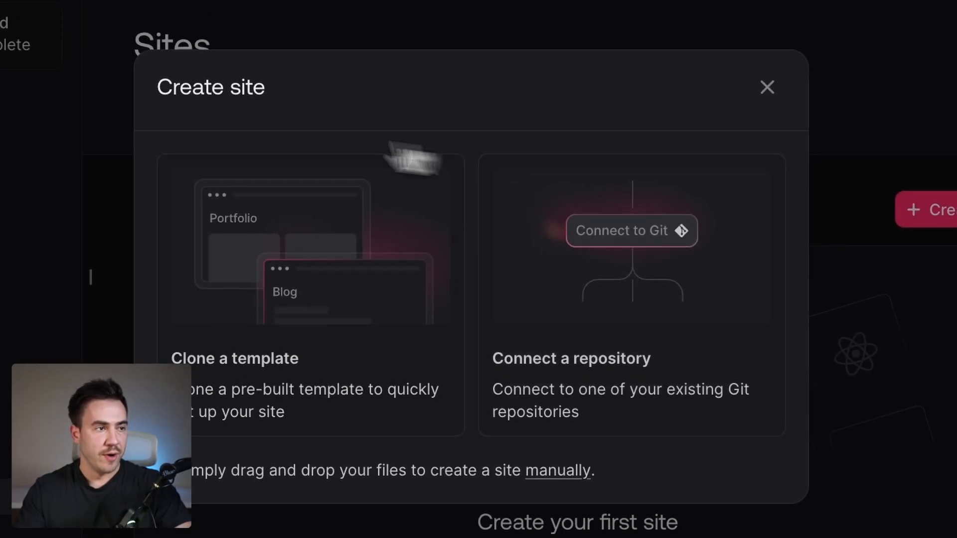
left_click(632, 230)
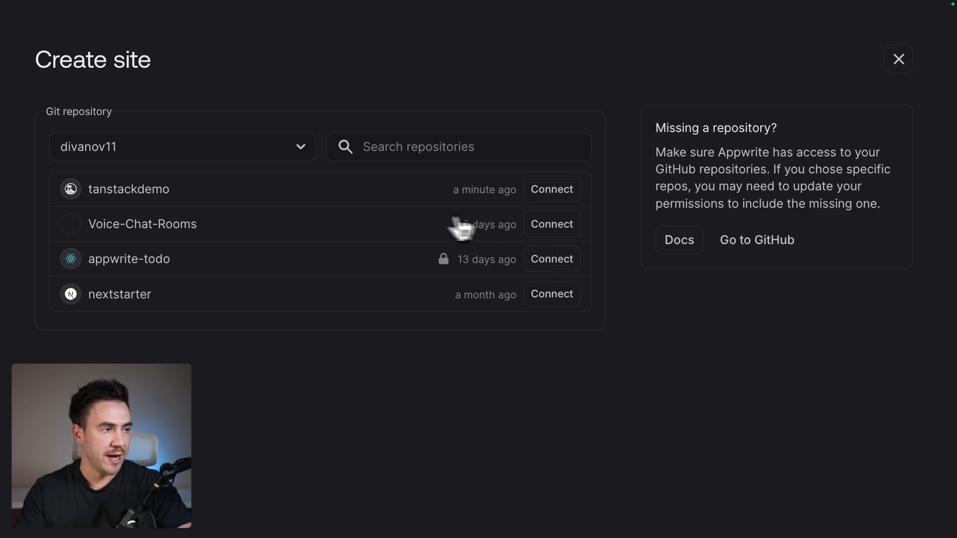
mouse_move(128, 252)
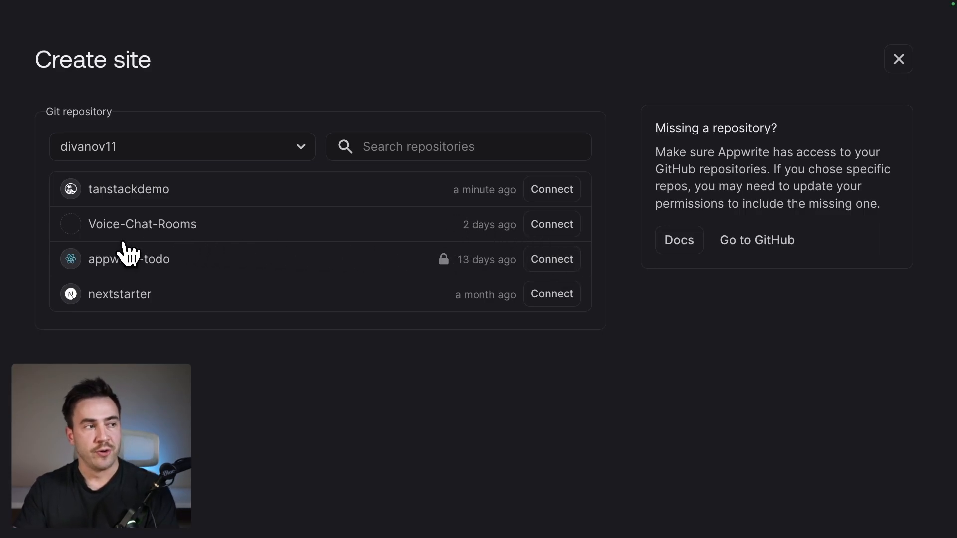
mouse_move(83, 199)
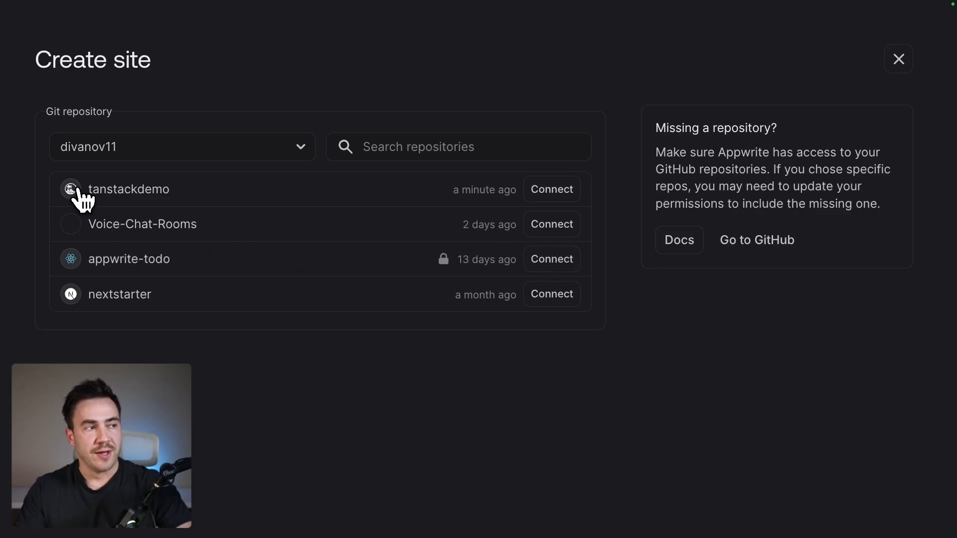
double_click(129, 189)
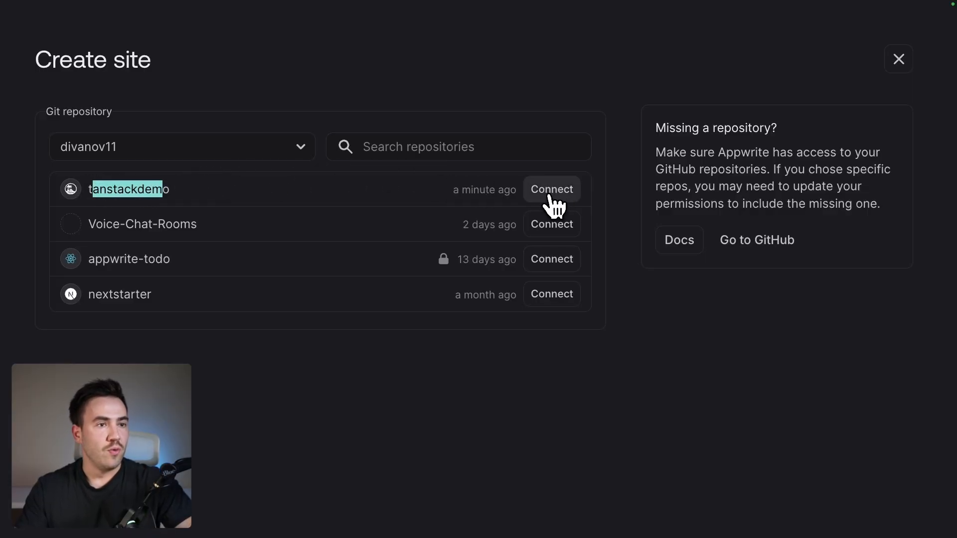
Connect the tanstackdemo repository and expand the new site's build settings.
left_click(551, 189)
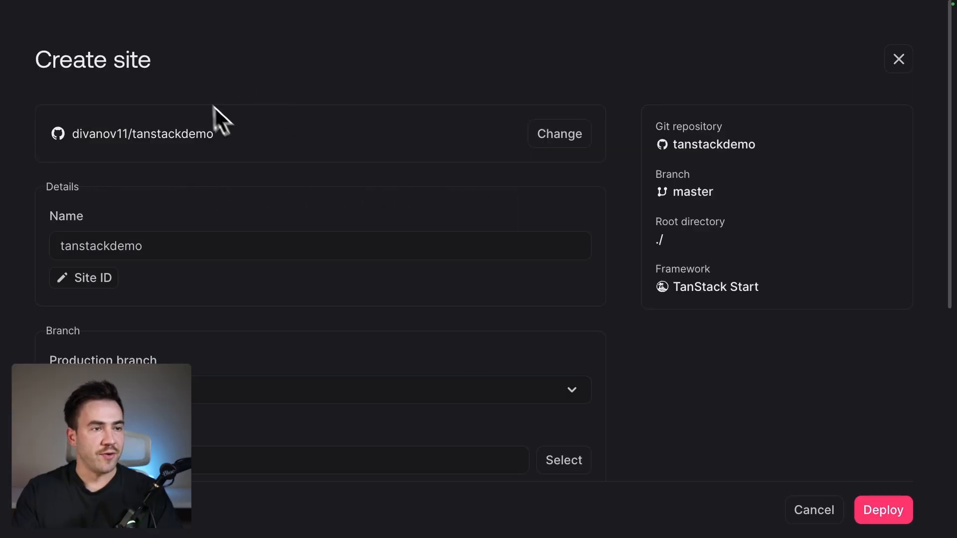
mouse_move(207, 186)
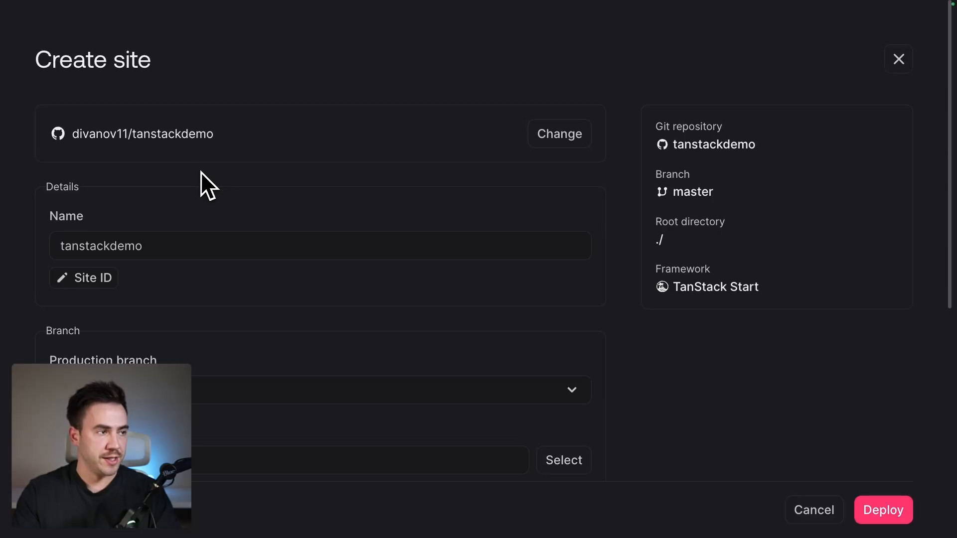
scroll("down", 3)
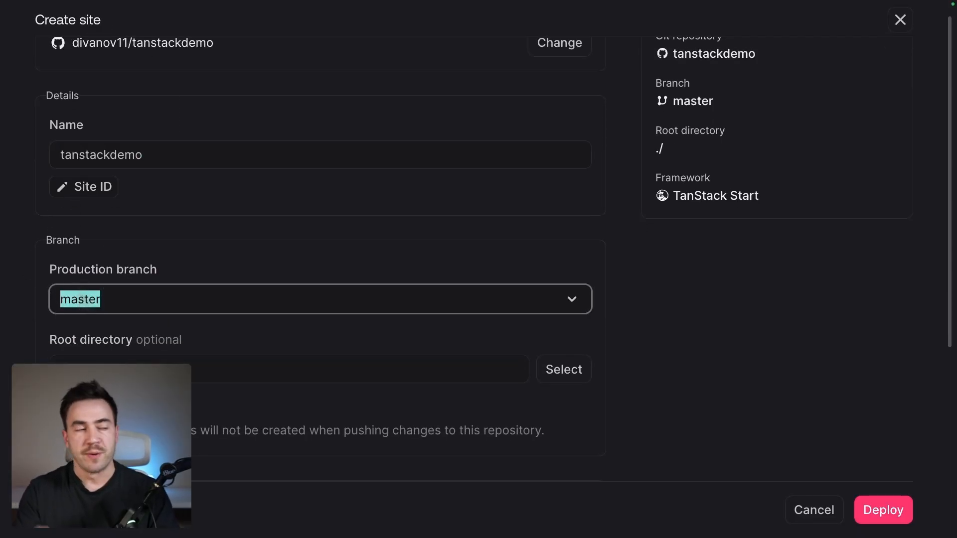
scroll("down", 3)
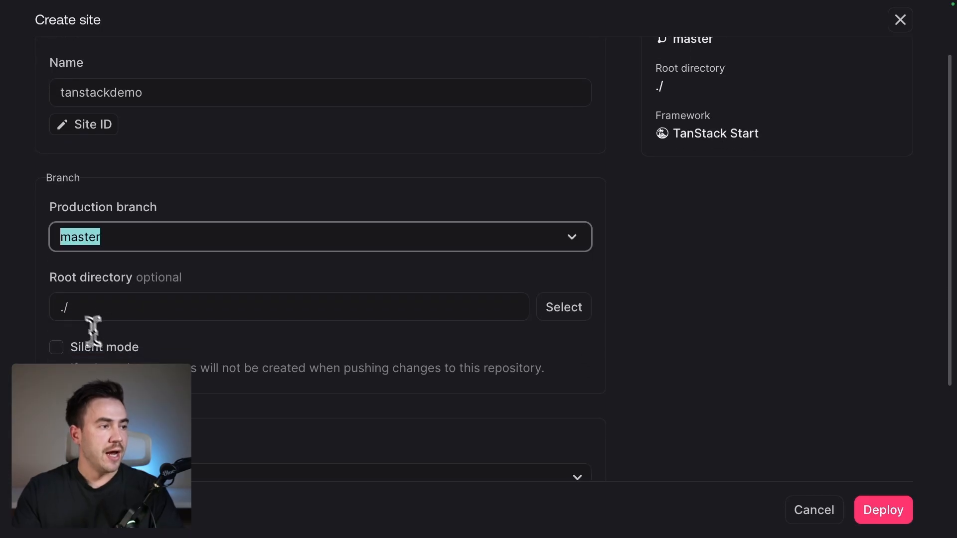
left_click(289, 306)
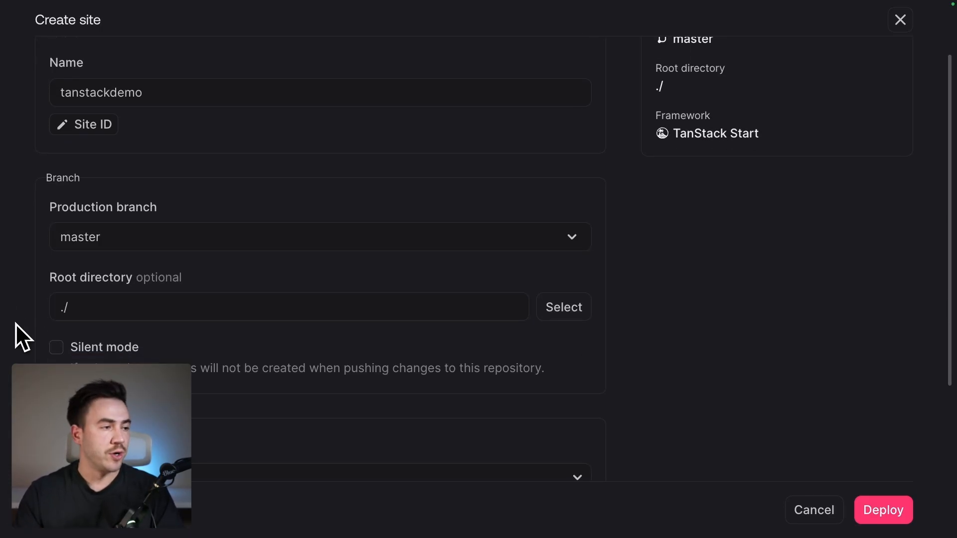
scroll("down", 3)
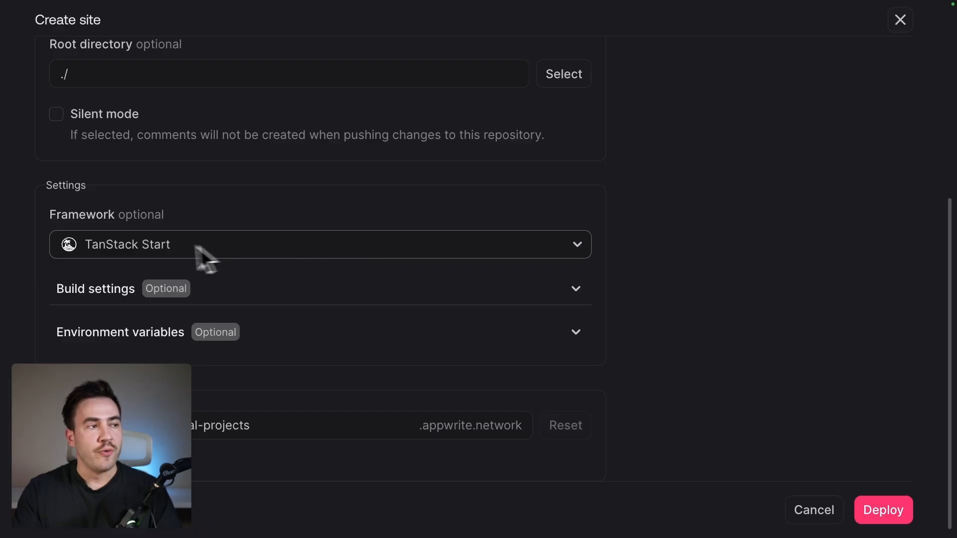
mouse_move(157, 275)
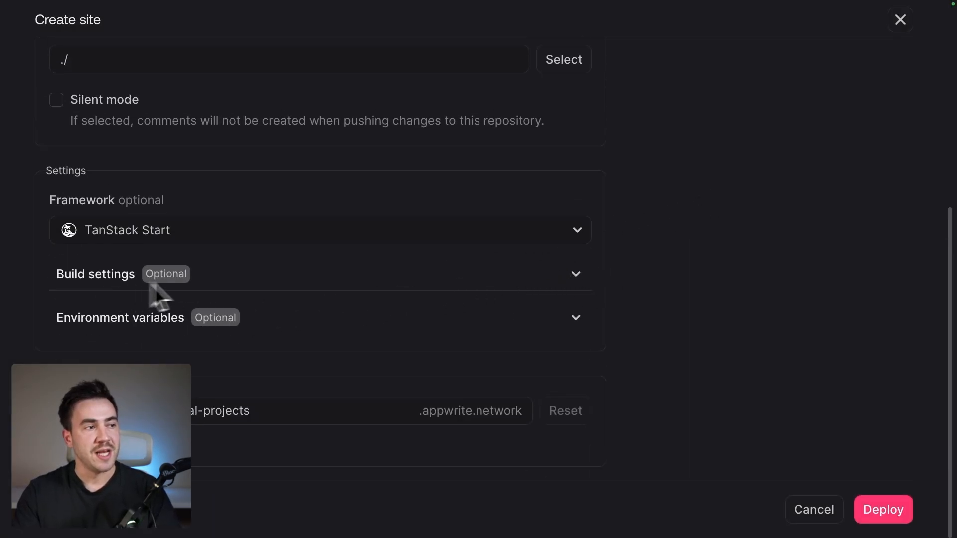
left_click(320, 274)
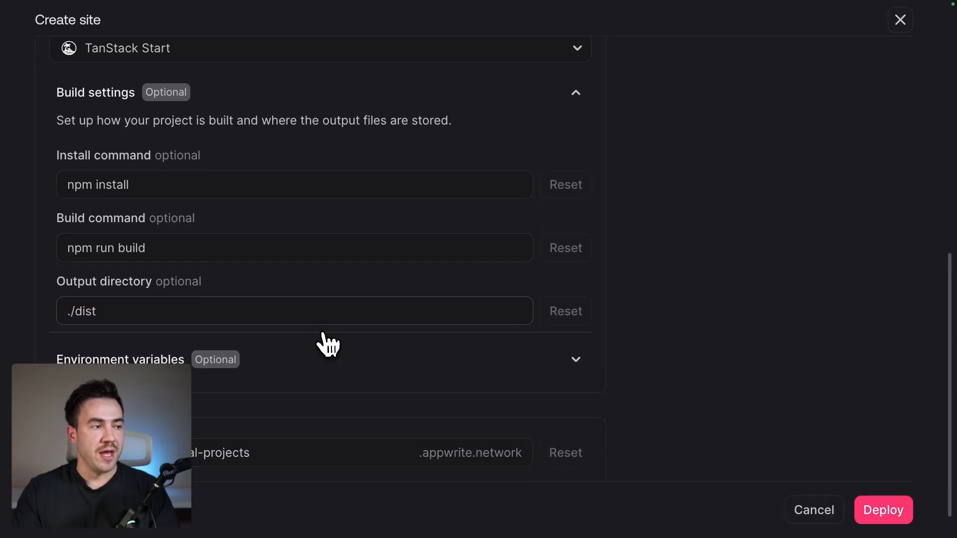
scroll("down", 3)
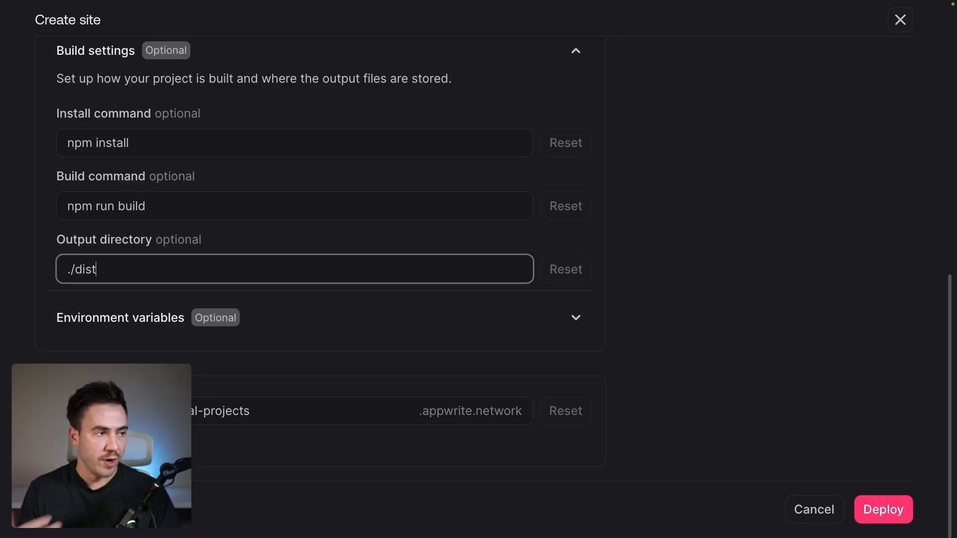
Set the output directory to ./.output and the domain to tanstack.appwrite.network.
right_click(83, 269)
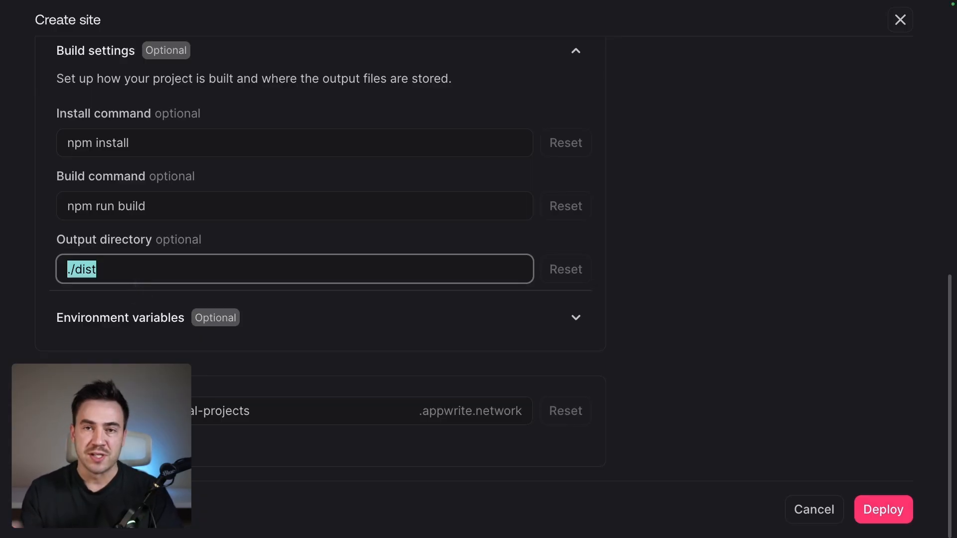
left_click(110, 270)
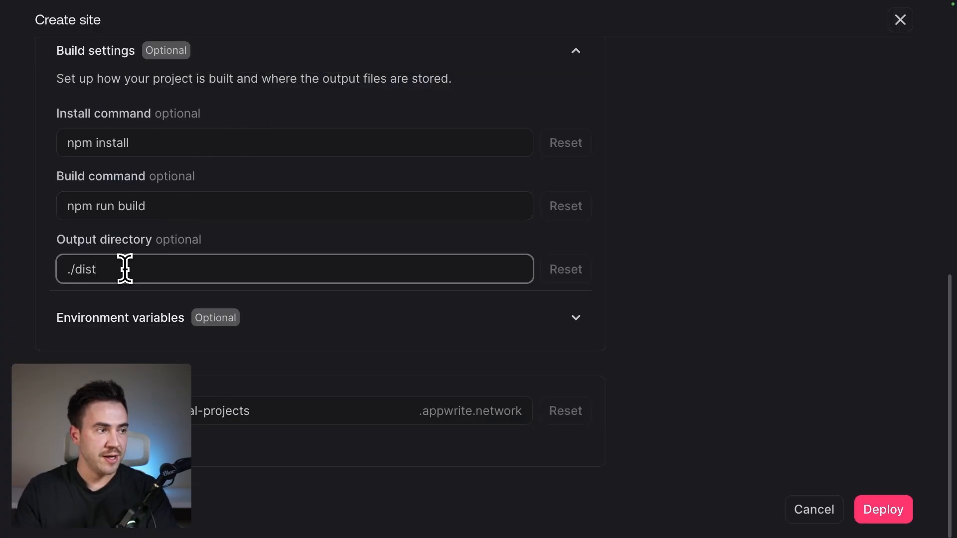
double_click(78, 269)
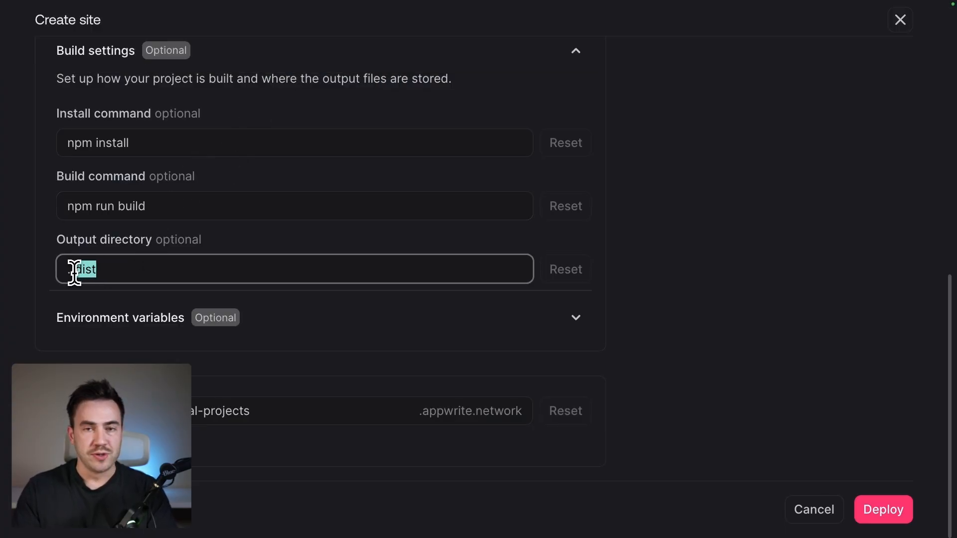
type("./.output")
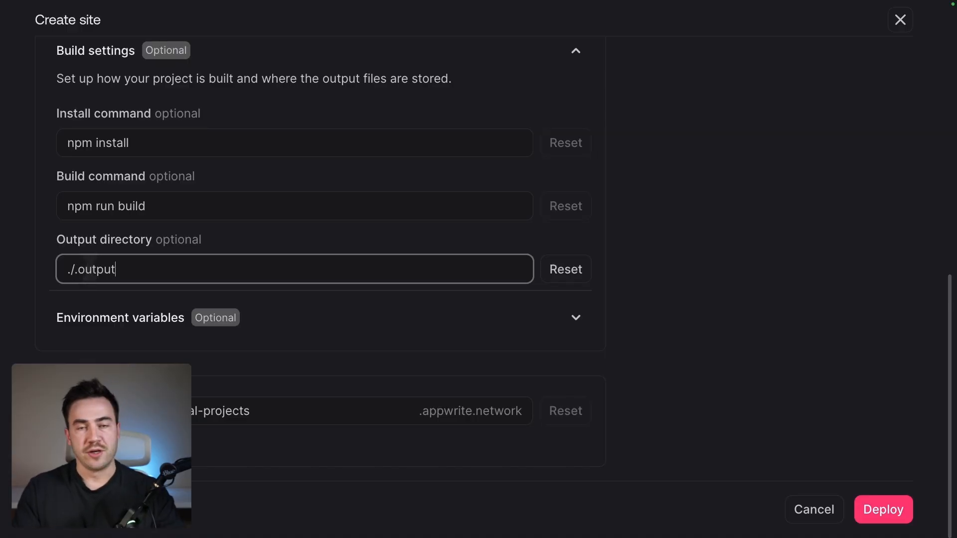
double_click(92, 269)
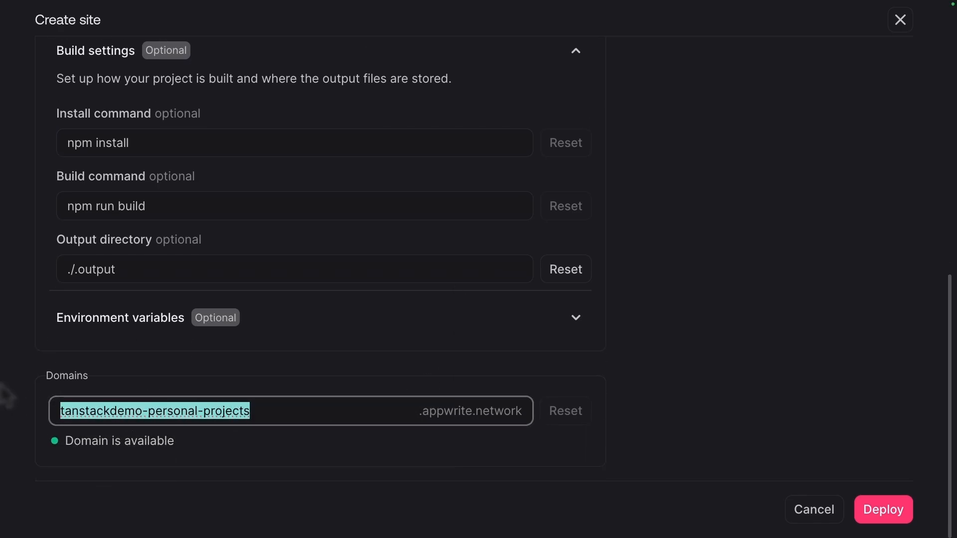
type("tanstack")
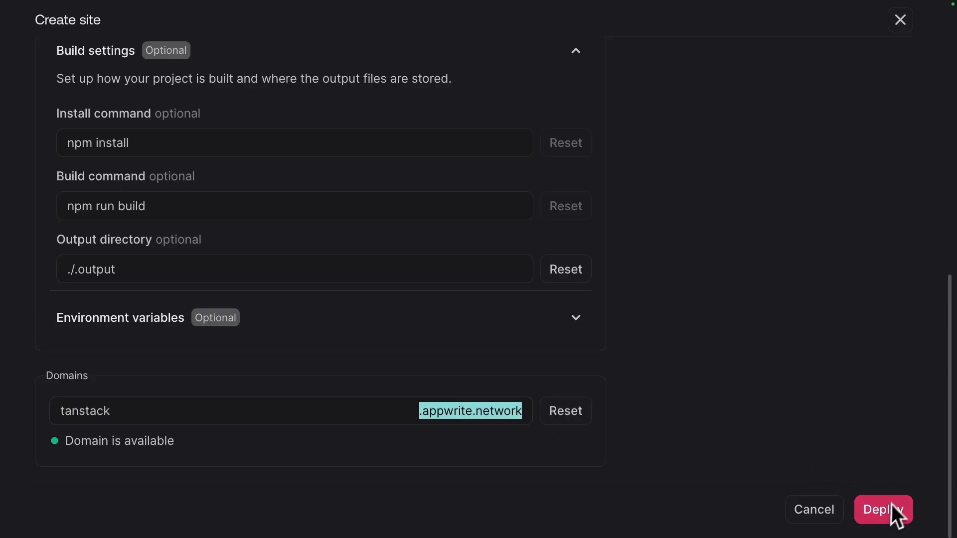
Deploy the site and visit tanstack.appwrite.network showing Hello world!, then return to Appwrite.
left_click(882, 510)
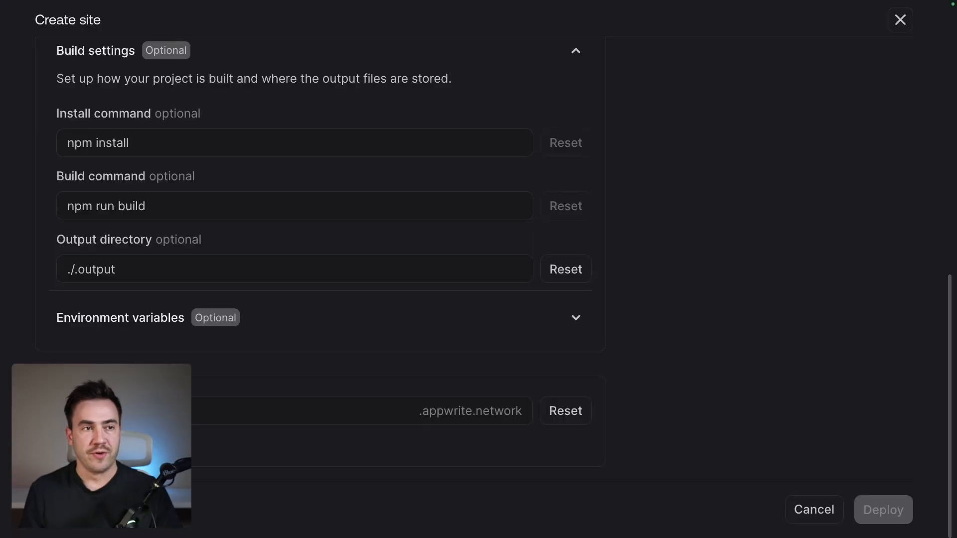
left_click(882, 510)
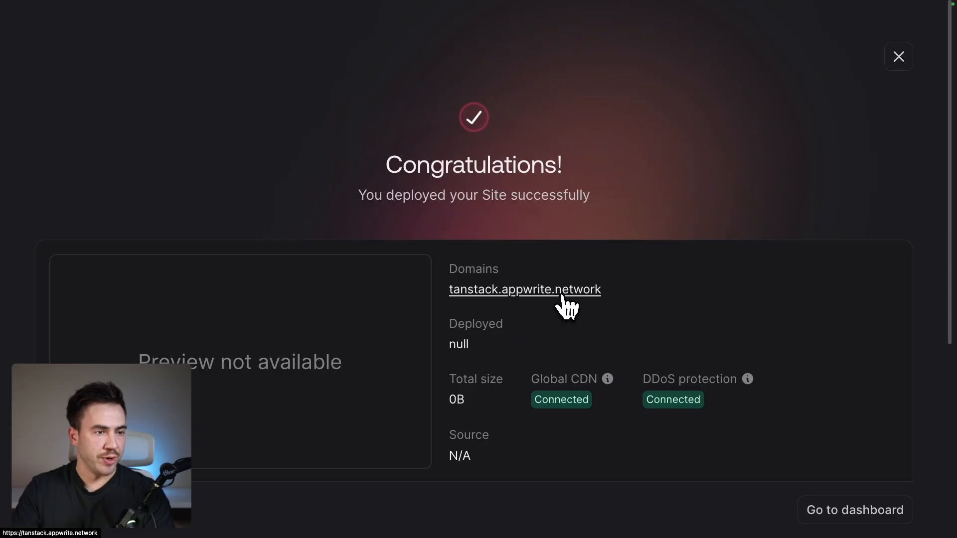
mouse_move(491, 137)
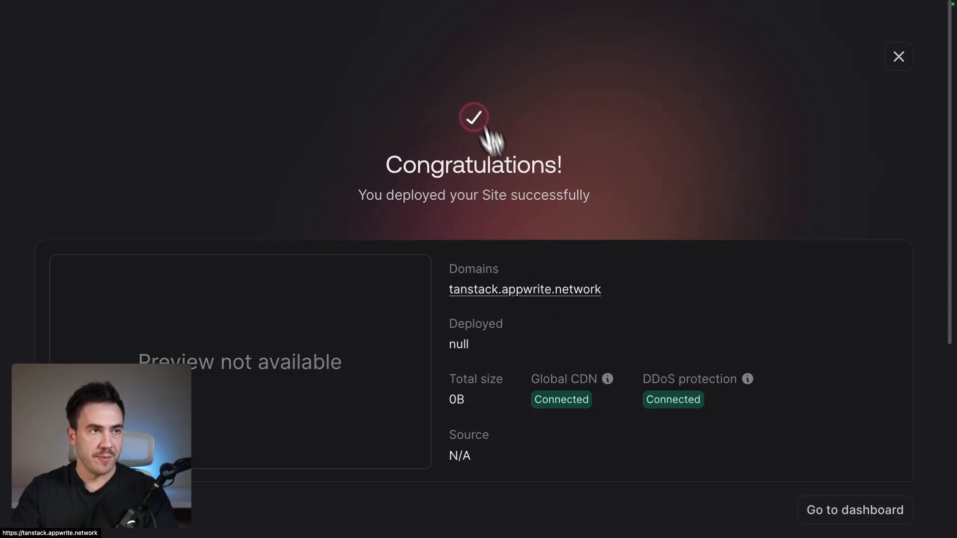
mouse_move(518, 305)
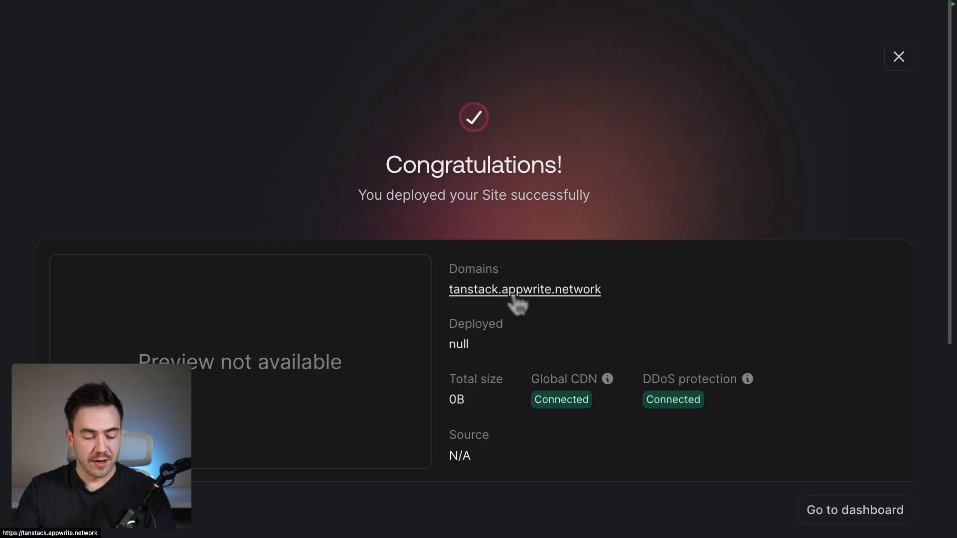
left_click(523, 289)
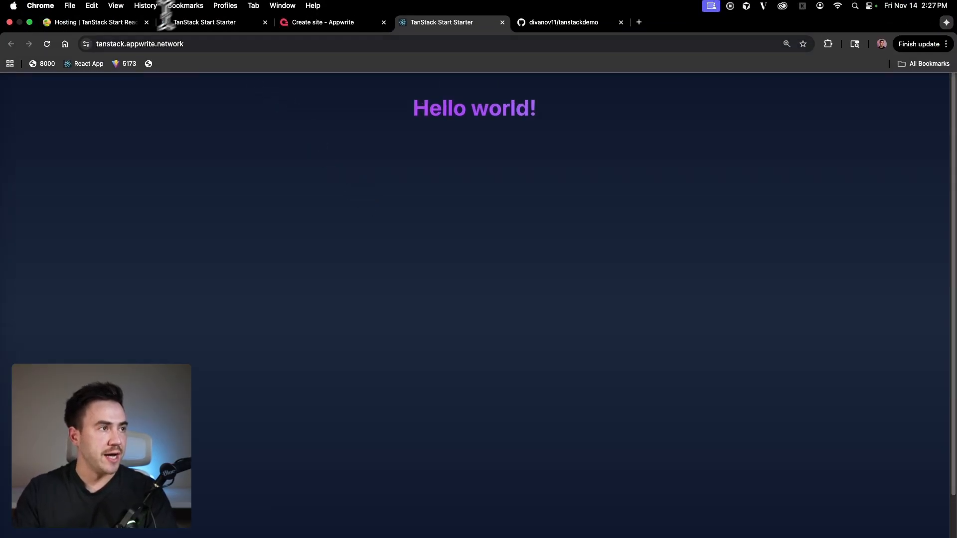
left_click(139, 43)
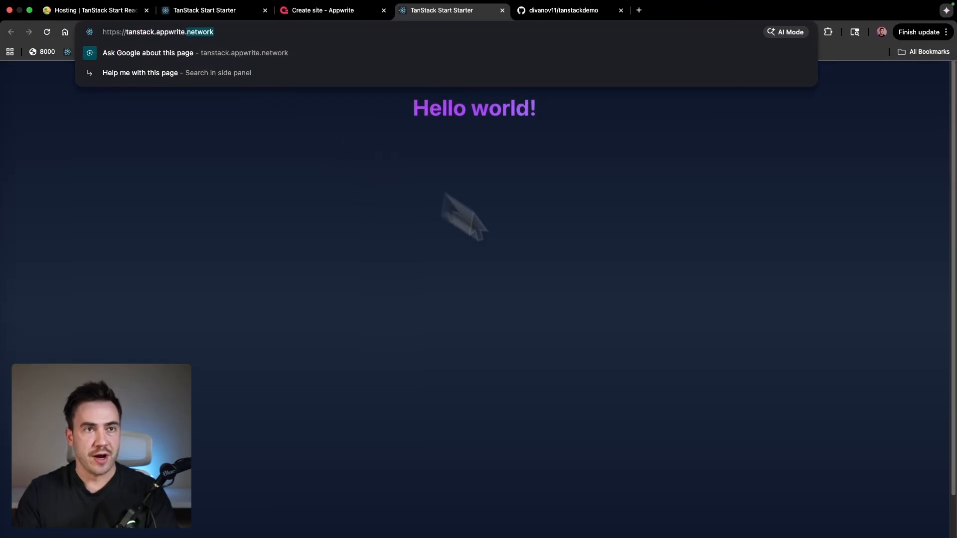
left_click(331, 22)
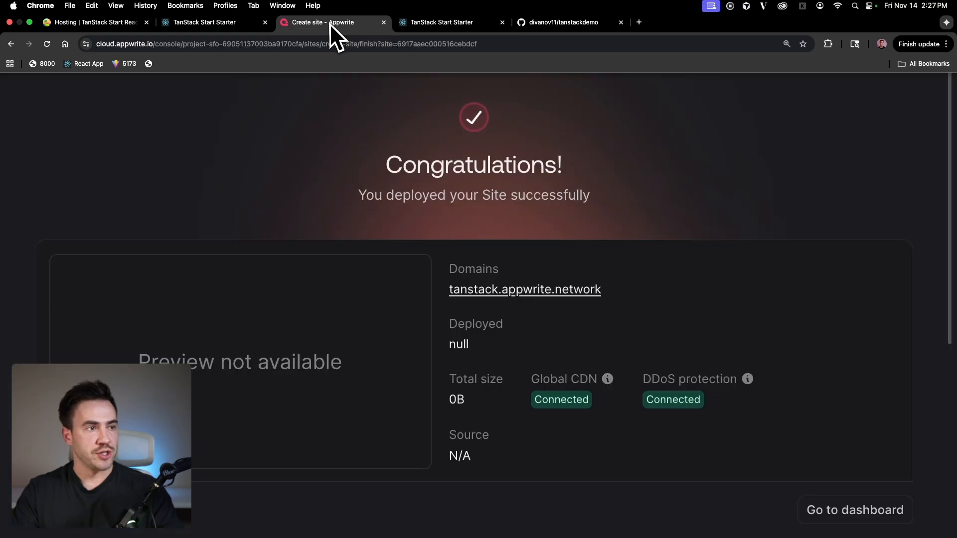
From the site dashboard, review the Logs and the Settings build section showing the connected repo and ./.output.
left_click(854, 511)
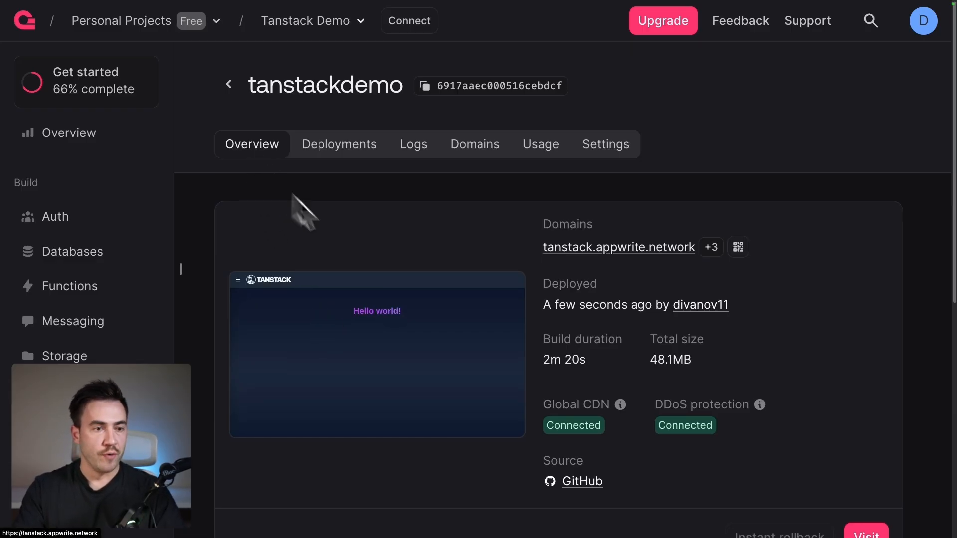
scroll("down", 3)
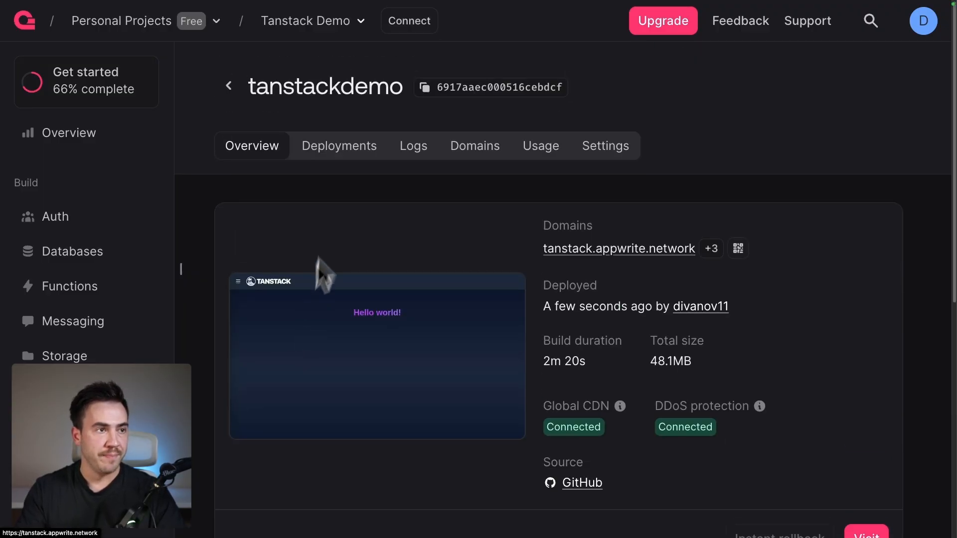
left_click(413, 146)
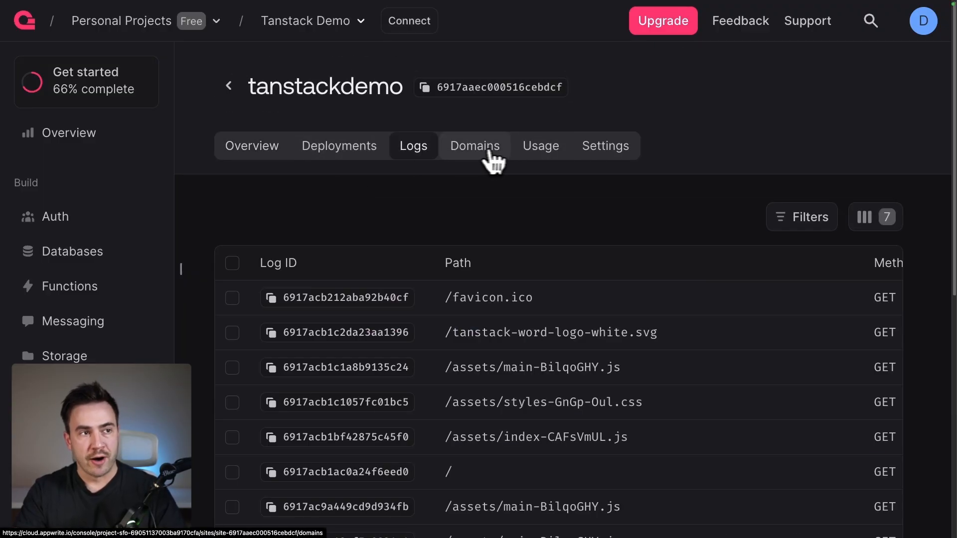
left_click(605, 145)
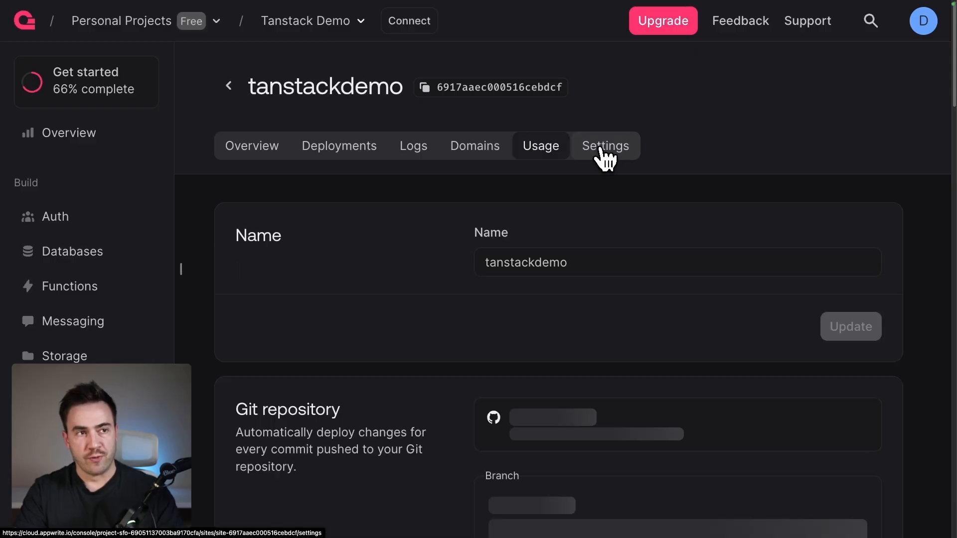
left_click(605, 146)
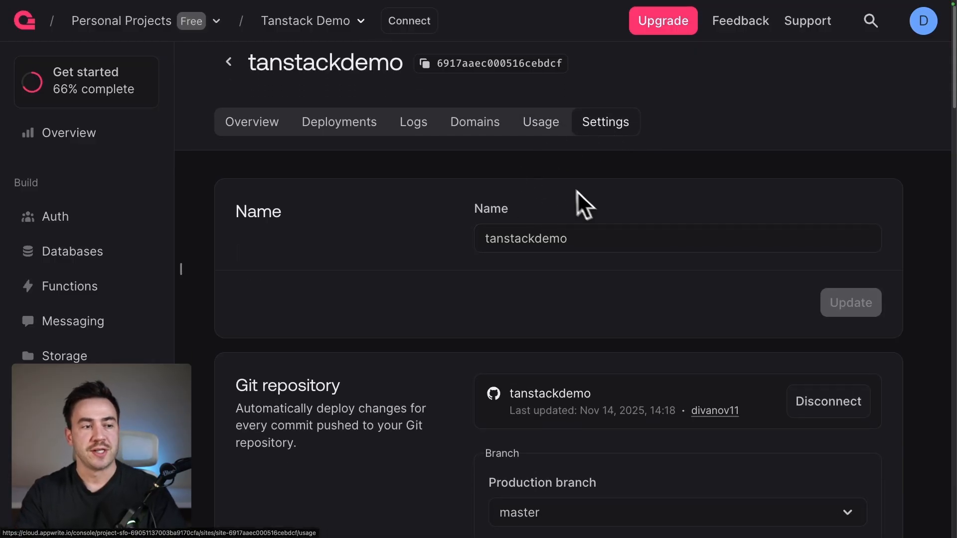
scroll("down", 3)
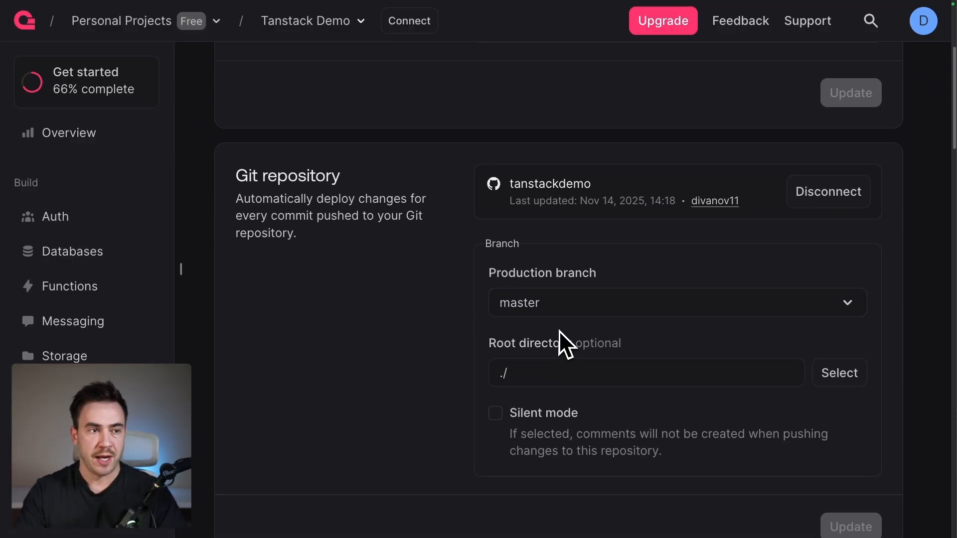
scroll("down", 3)
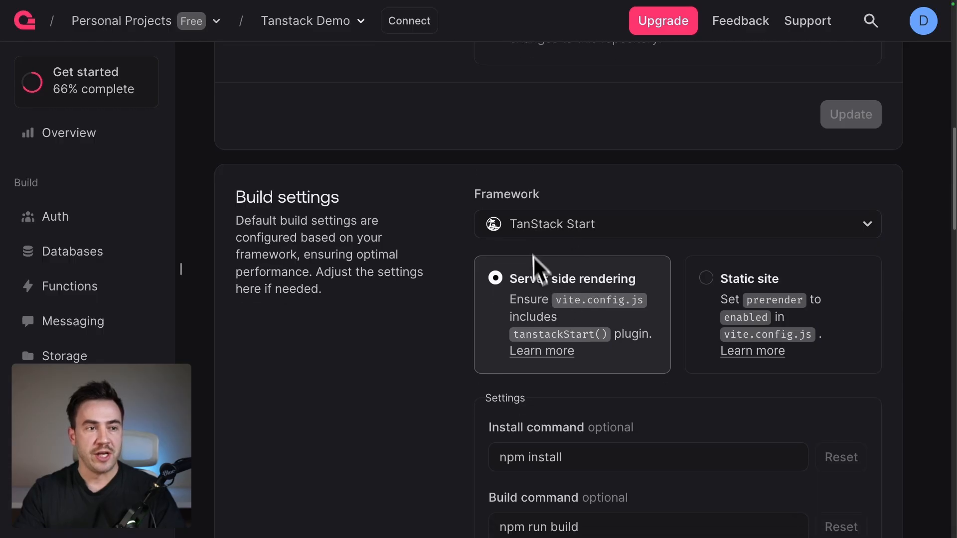
scroll("down", 3)
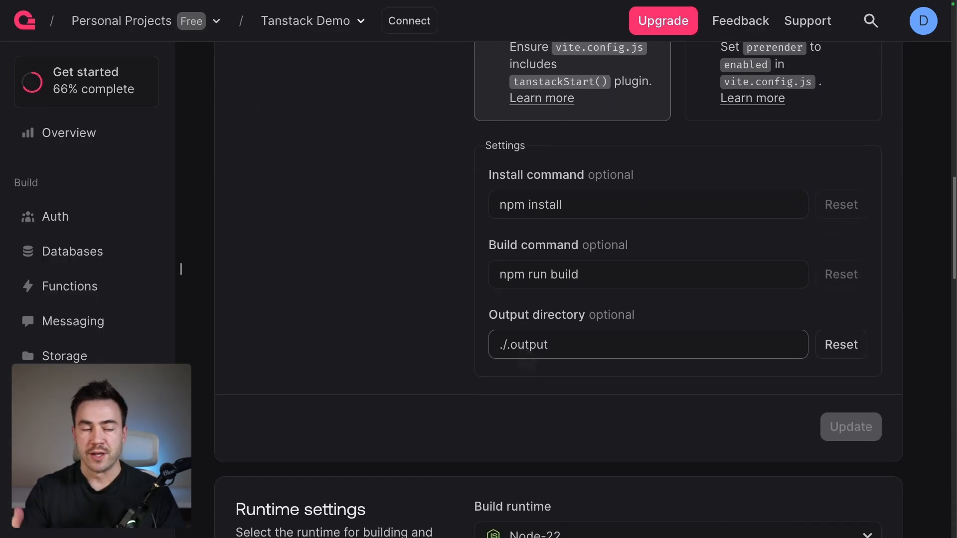